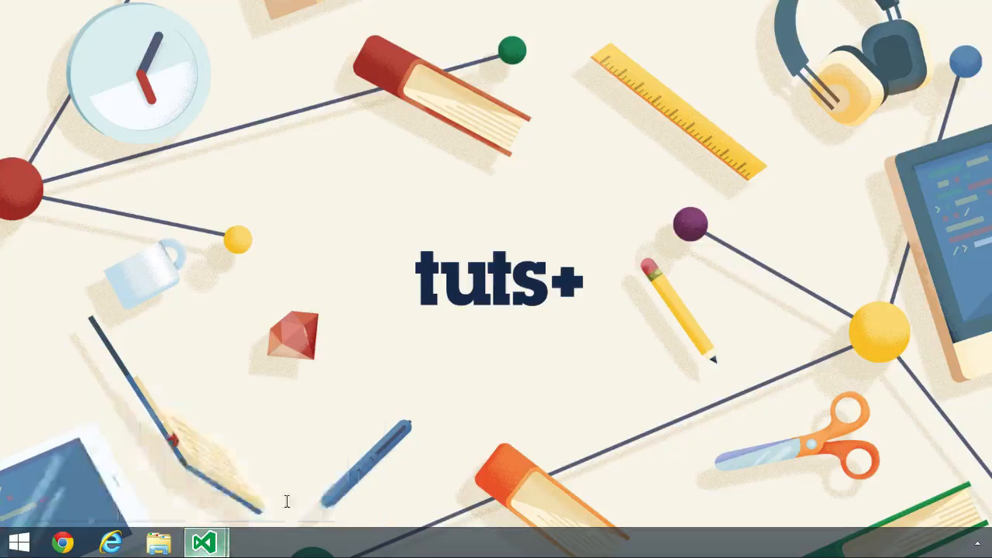
Bring Visual Studio forward with the empty lesson13.js file open
{"action": "left_click", "coordinate": [204, 542]}
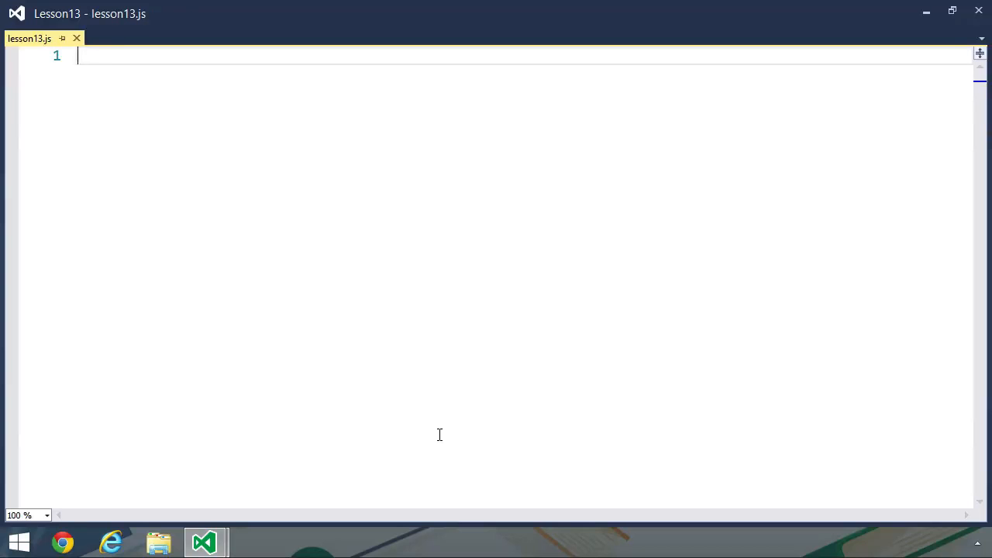
Declare an empty function addEvent(el, ev, fn) at the top of lesson13.js
{"action": "type", "text": "function"}
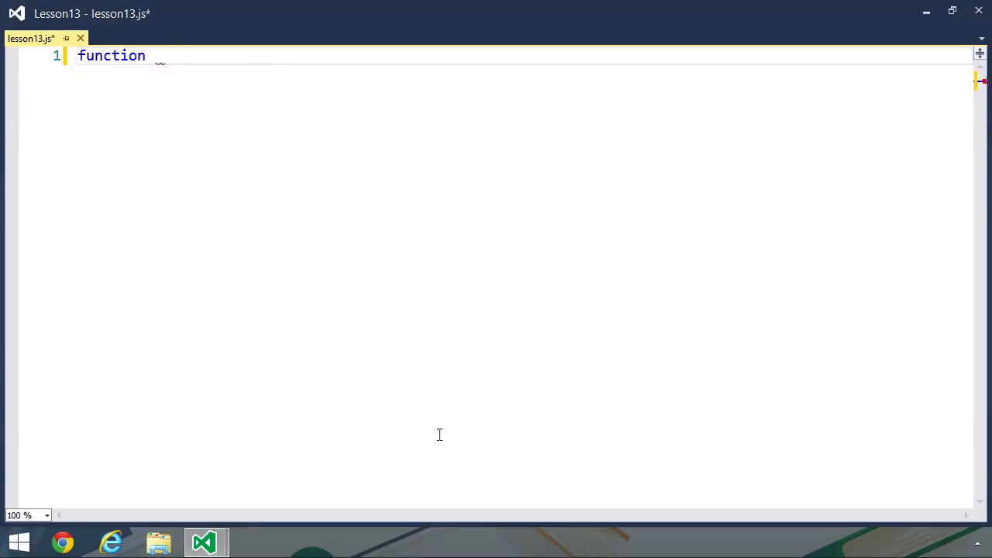
{"action": "type", "text": "addEvent"}
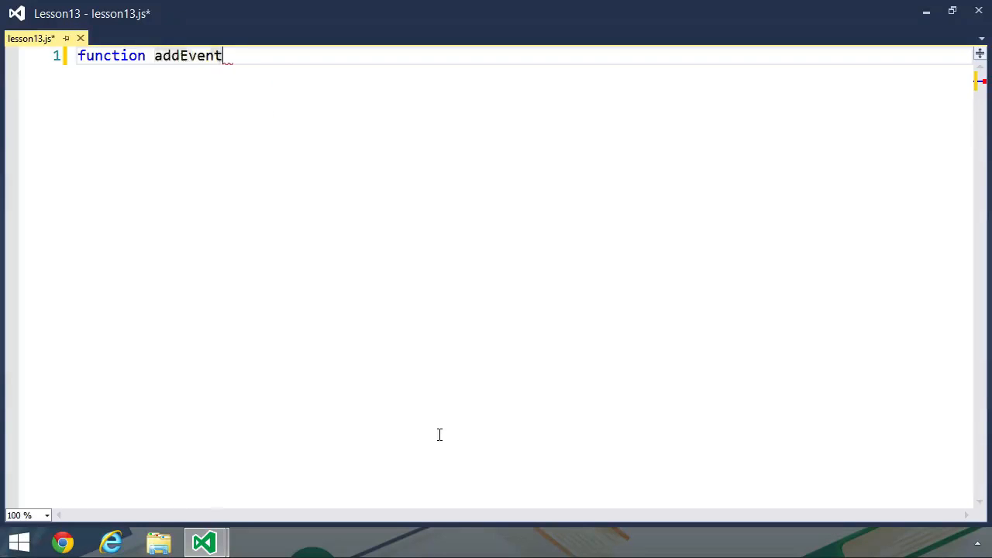
{"action": "type", "text": "()"}
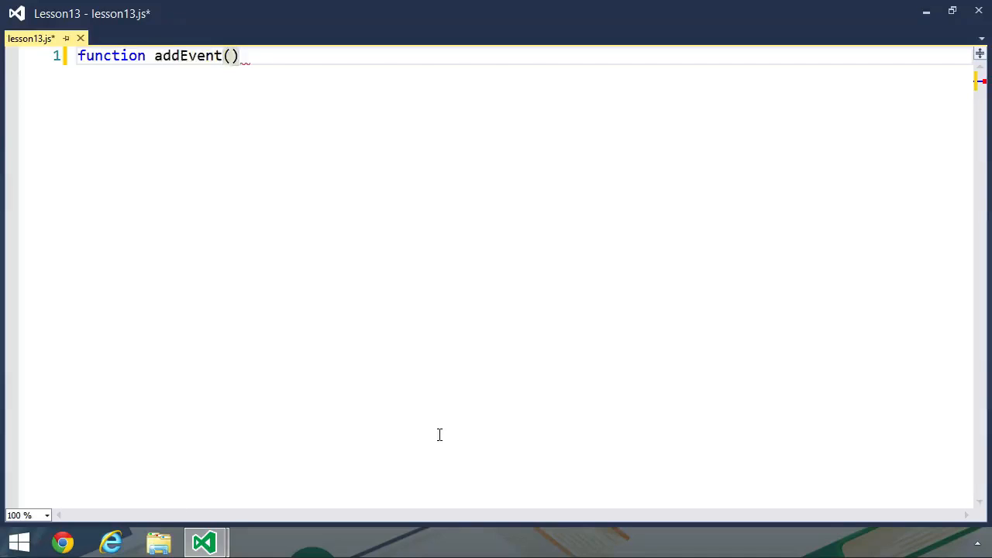
{"action": "type", "text": "el,"}
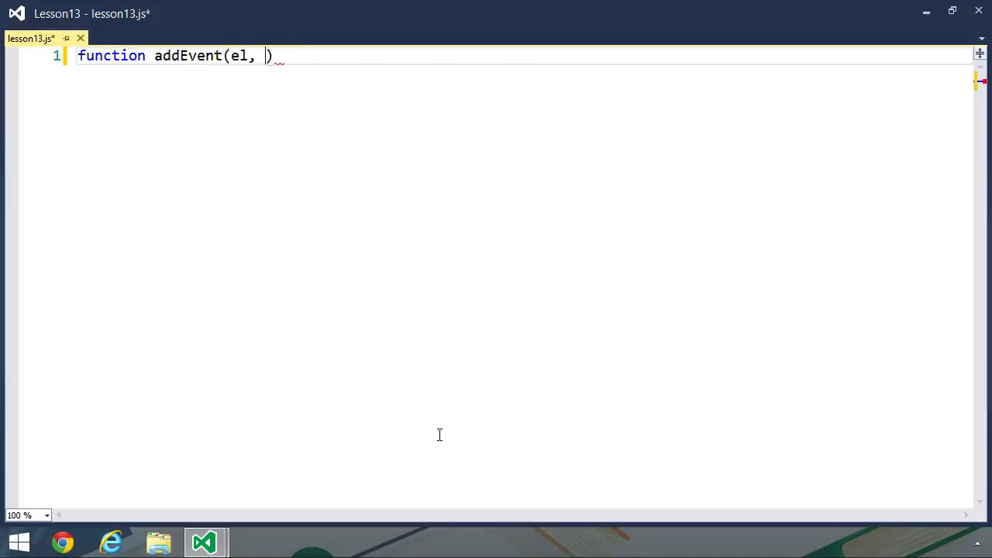
{"action": "type", "text": "ev"}
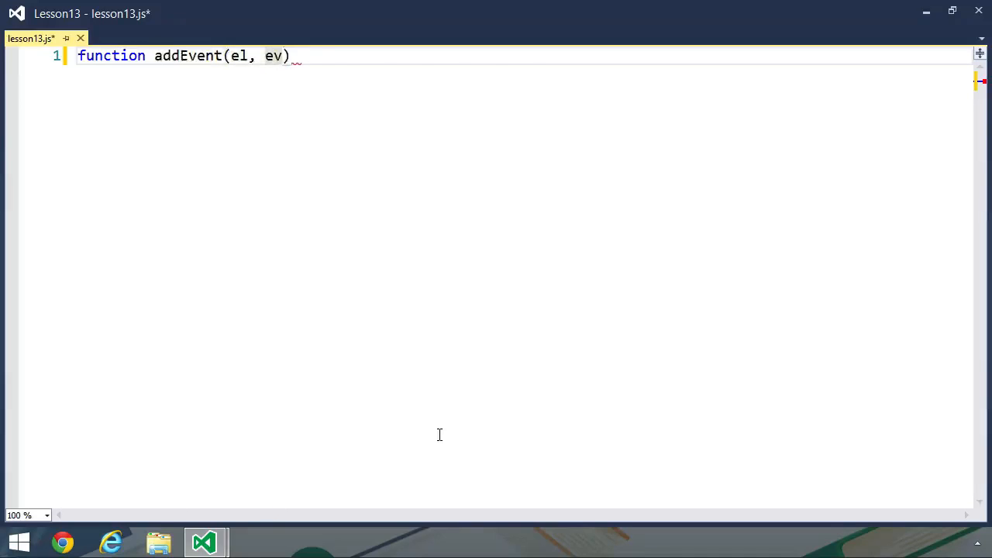
{"action": "type", "text": ", fn"}
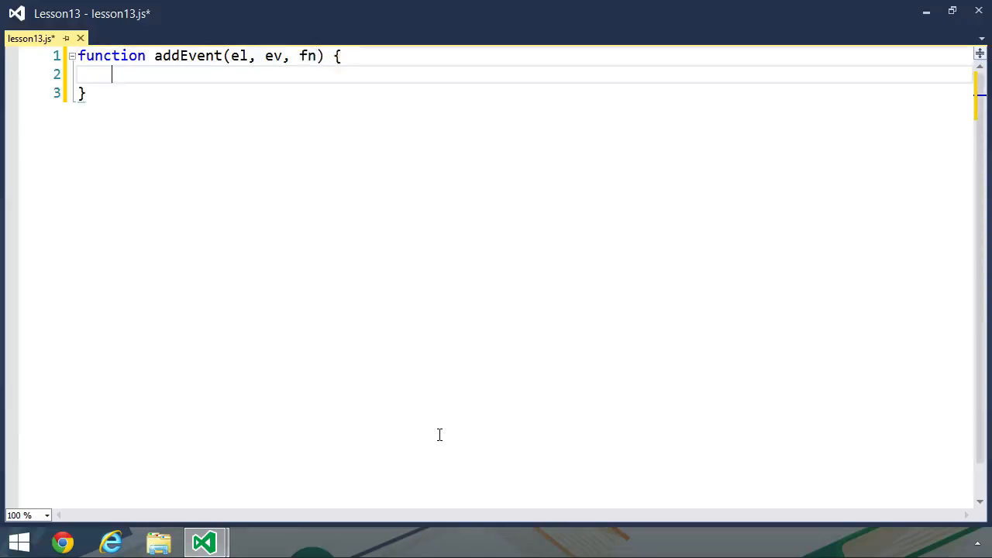
Open an if (el.addEventListener) branch in the addEvent body
{"action": "type", "text": "if ("}
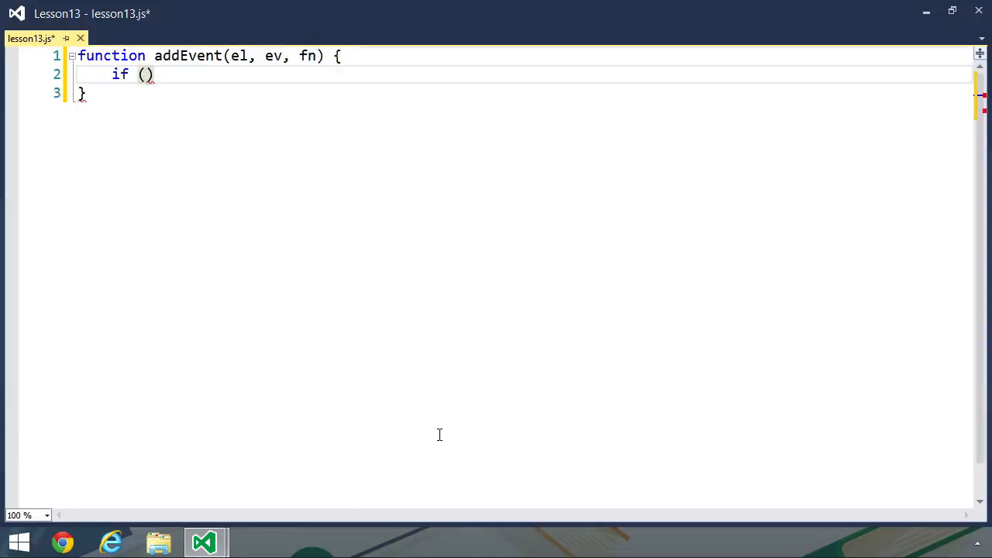
{"action": "type", "text": "el.addEven"}
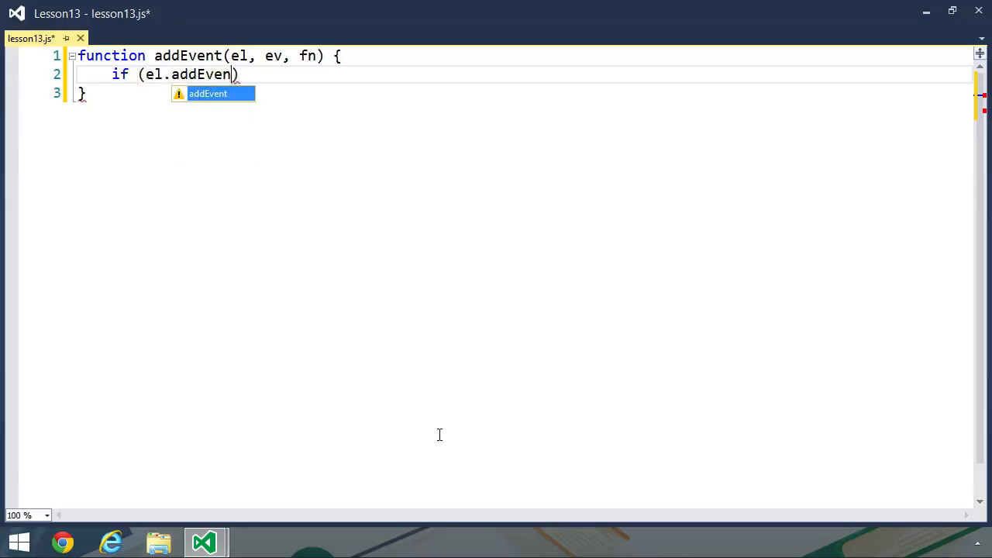
{"action": "type", "text": "Listener"}
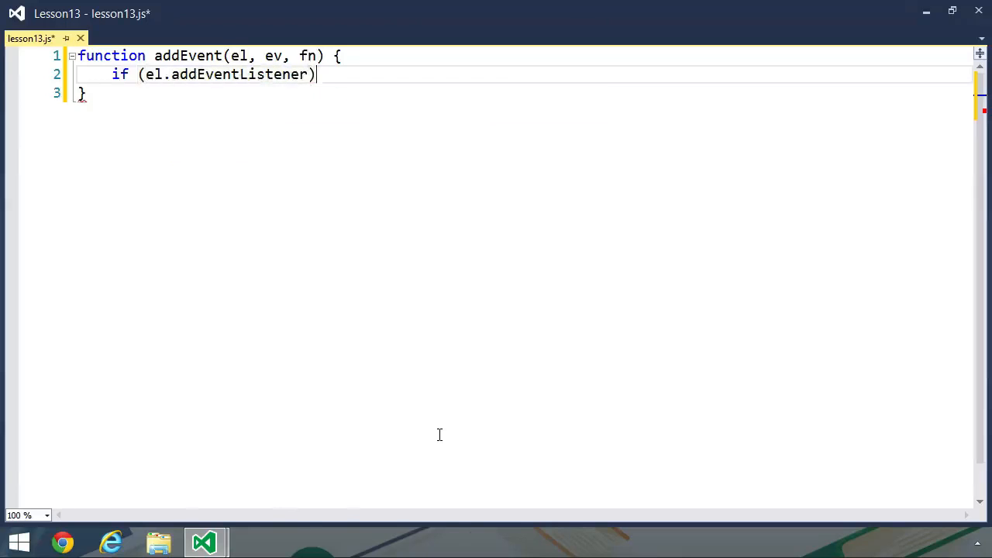
{"action": "type", "text": "{"}
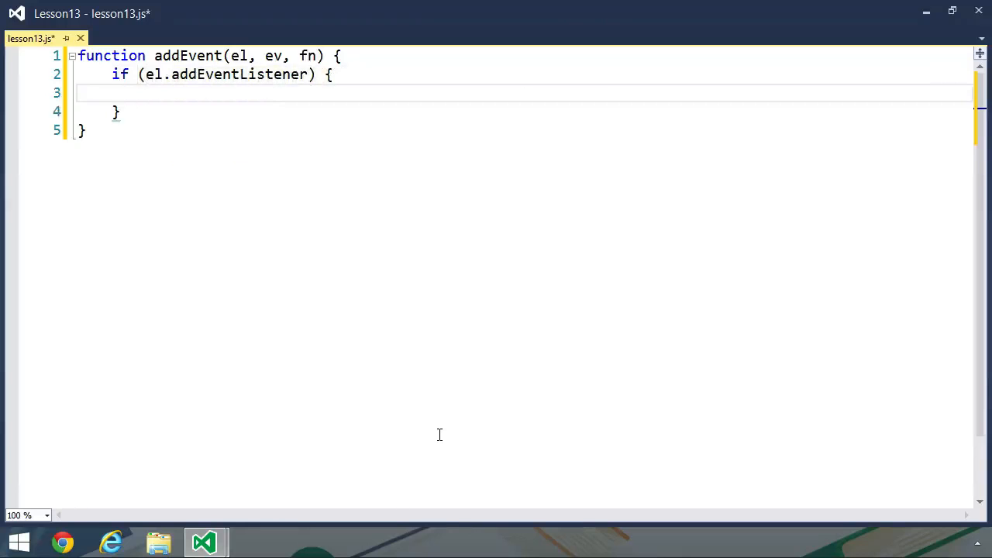
Call el.addEventListener(ev, fn, false) in that branch and begin an else if
{"action": "type", "text": "el.addEventListener(ev"}
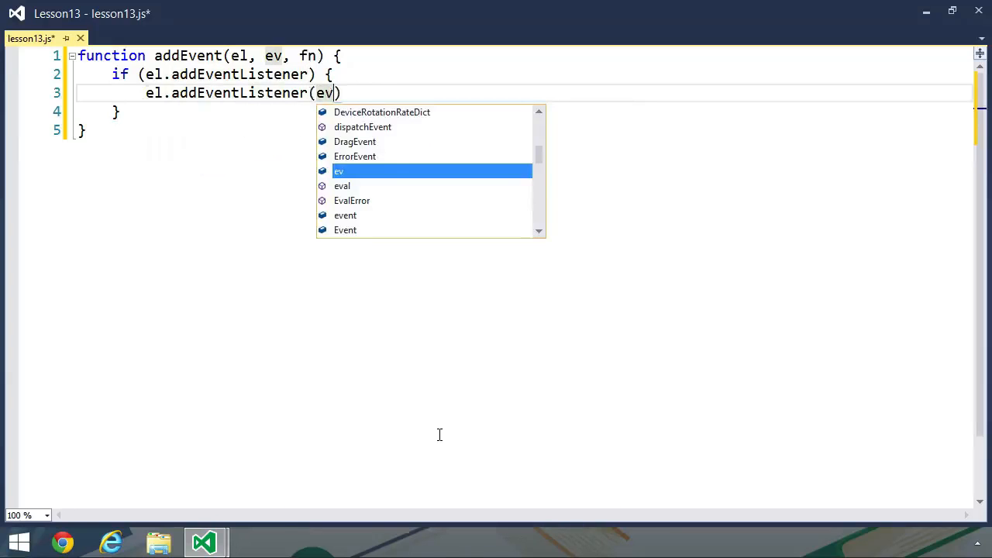
{"action": "type", "text": ", f"}
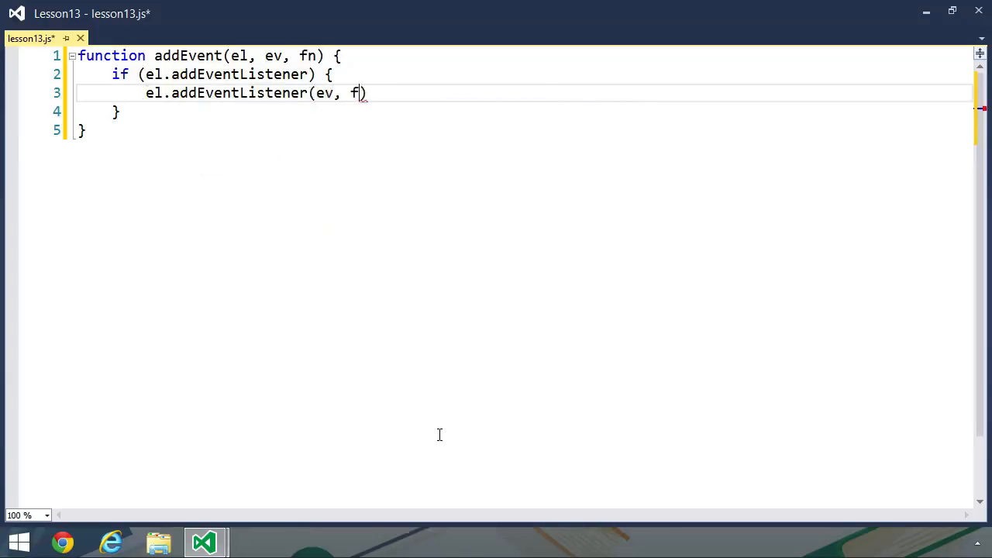
{"action": "type", "text": "n,"}
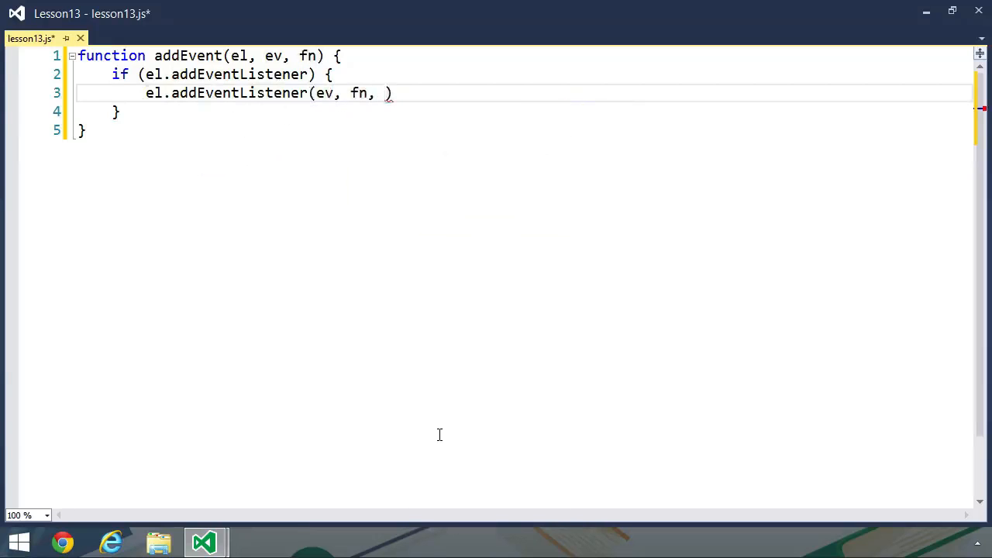
{"action": "type", "text": "false"}
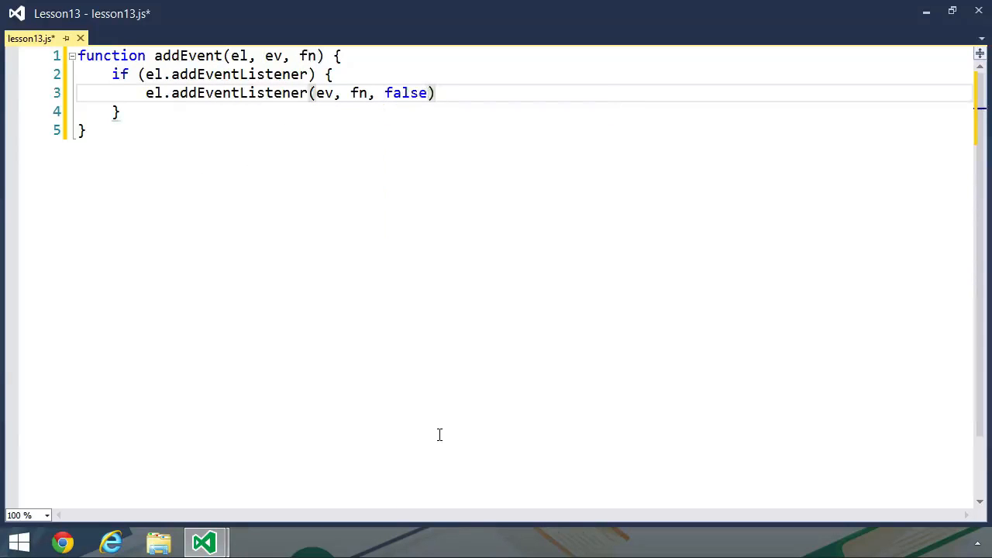
{"action": "type", "text": "; else if ("}
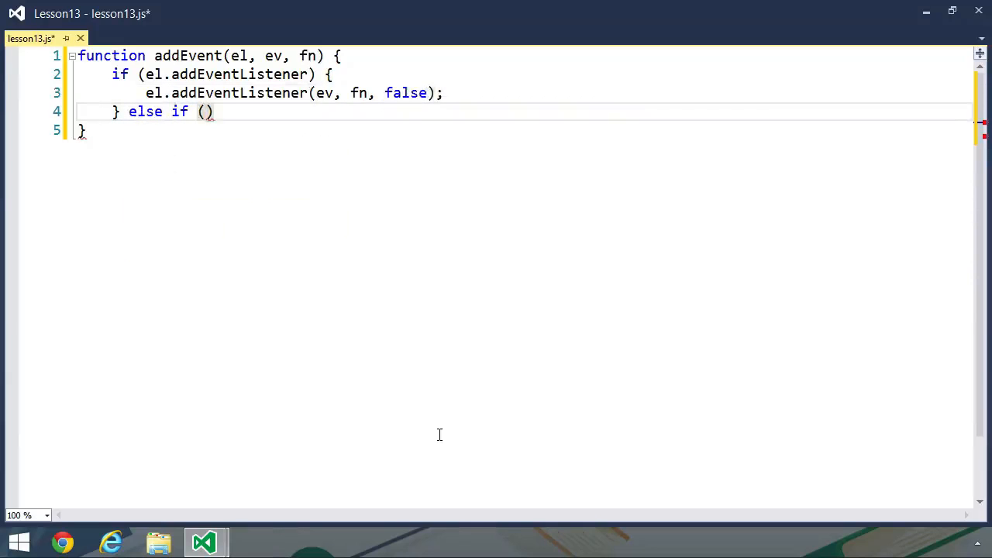
Add the else-if branch calling el.attachEvent("on" + ev, fn)
{"action": "type", "text": "el.attachEvent"}
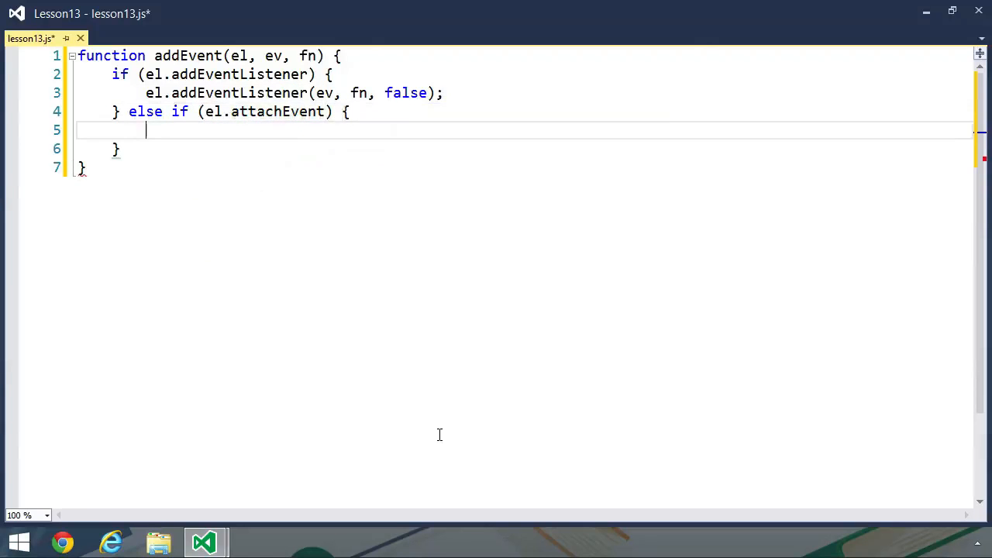
{"action": "type", "text": "el.attachEvent("}
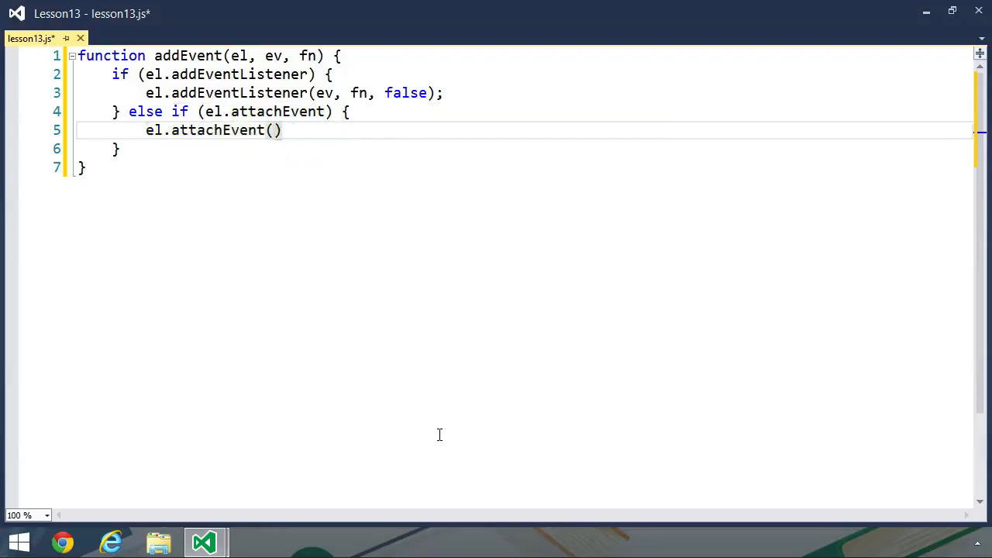
{"action": "type", "text": "\"on\" +"}
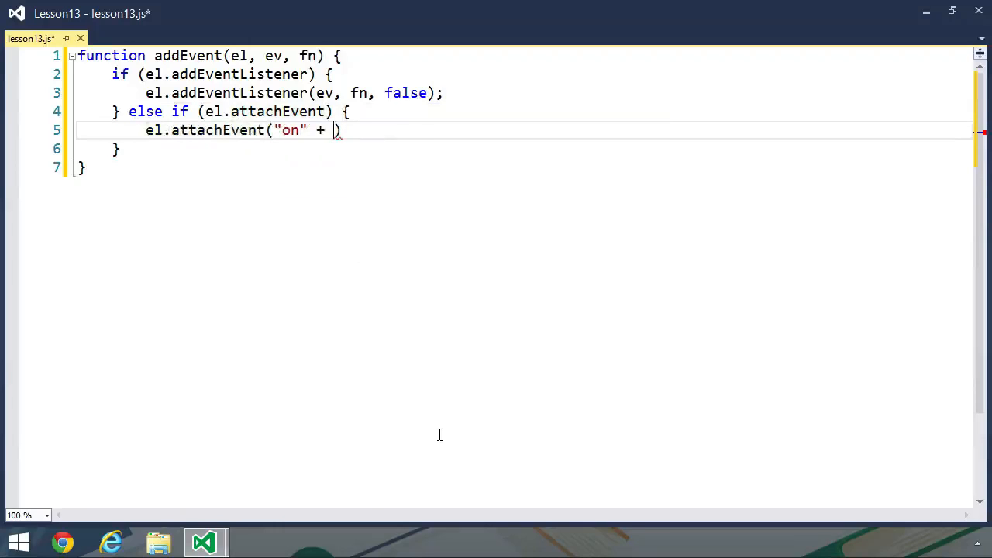
{"action": "type", "text": "ev, fn"}
{"action": "left_click", "coordinate": [525, 149]}
{"action": "type", "text": " else"}
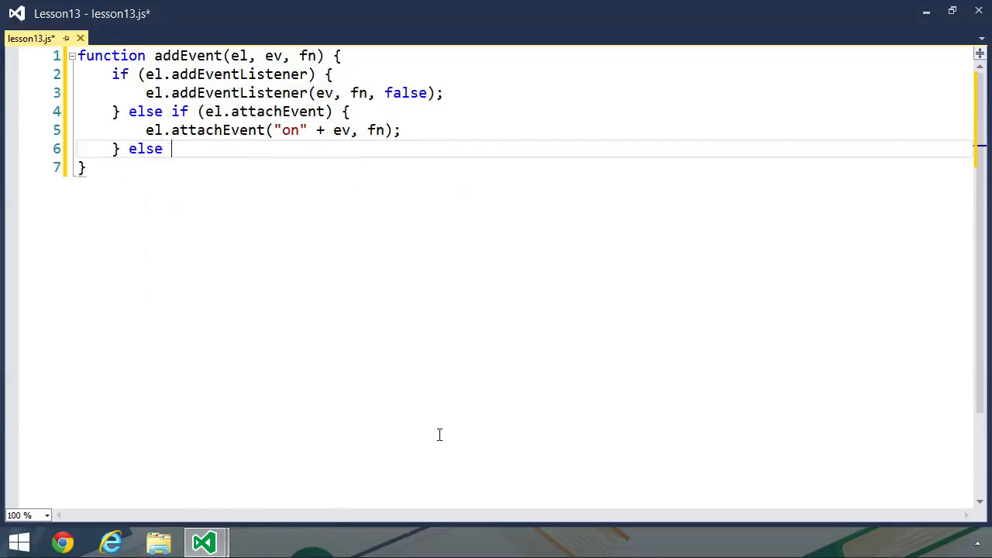
Add a final else block assigning fn to el["on" + ev]
{"action": "type", "text": "{"}
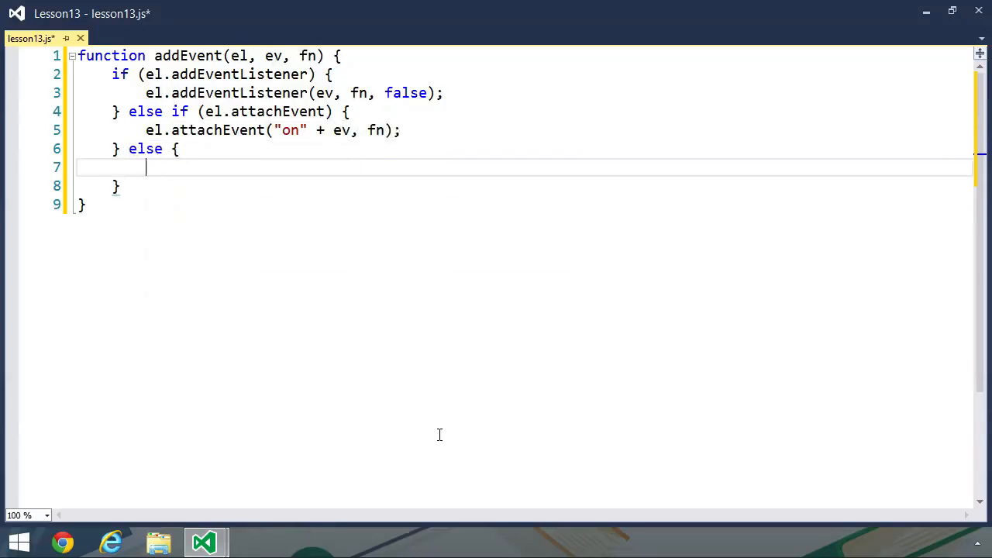
{"action": "type", "text": "el[]"}
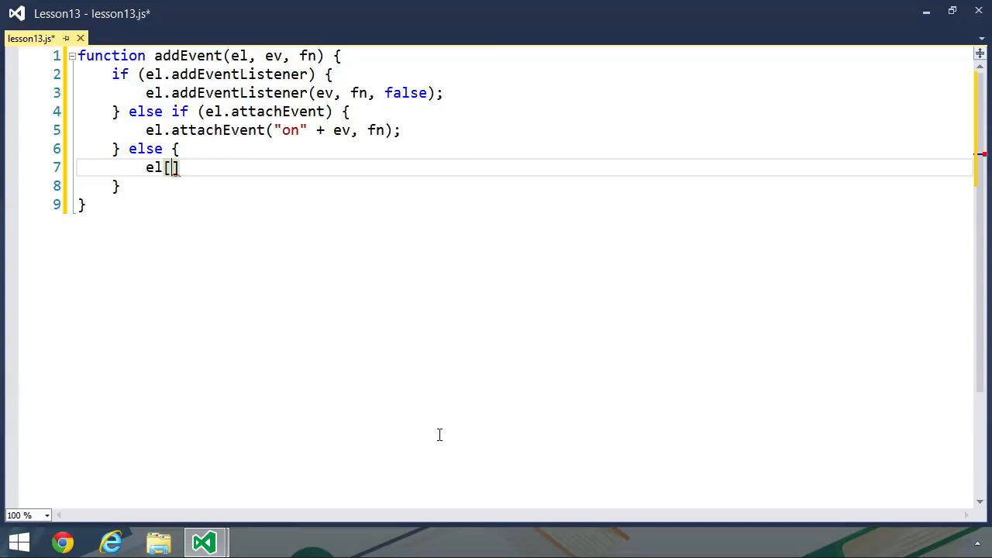
{"action": "type", "text": "\"on\" ="}
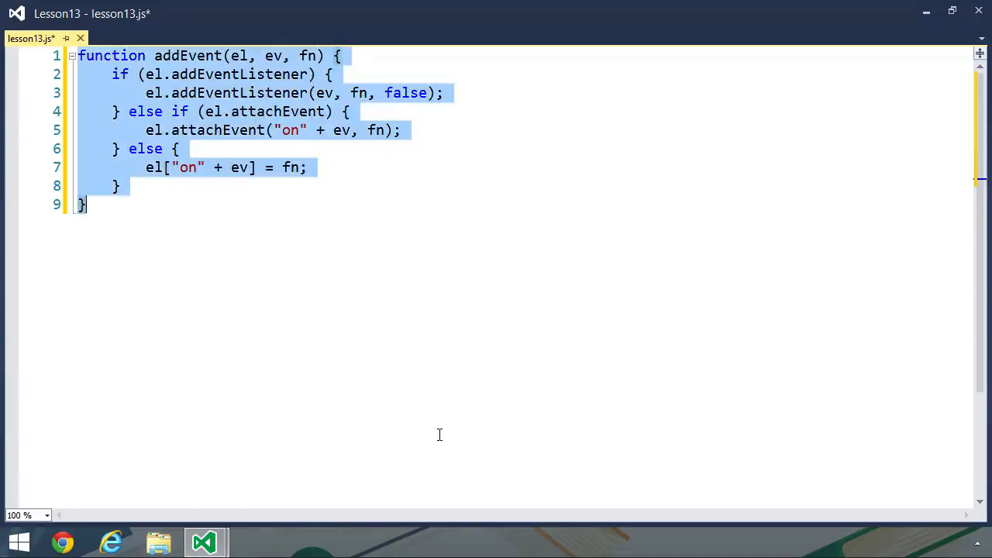
Duplicate addEvent as removeEvent, switching its first branch to removeEventListener
{"action": "key", "text": "enter"}
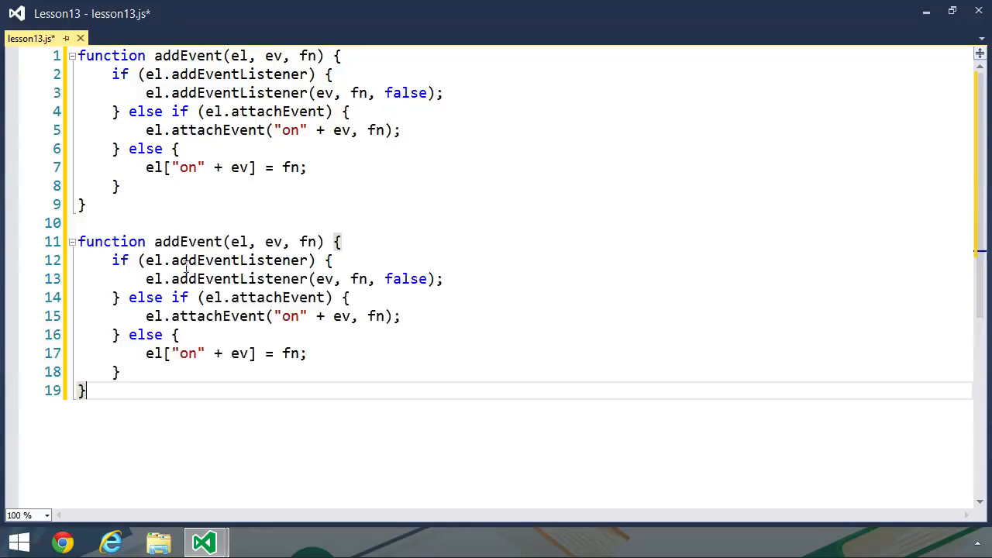
{"action": "left_click", "coordinate": [186, 241]}
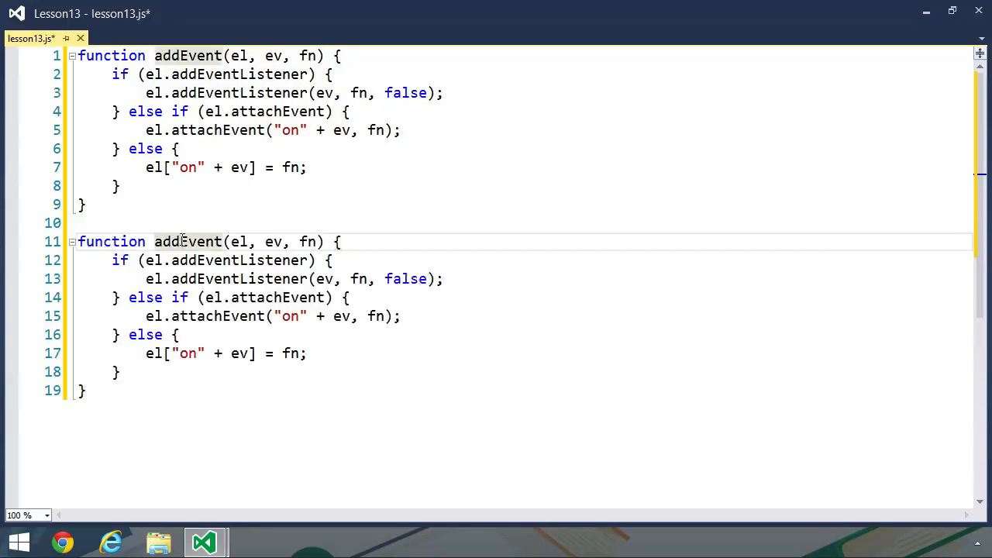
{"action": "type", "text": "removeEvent"}
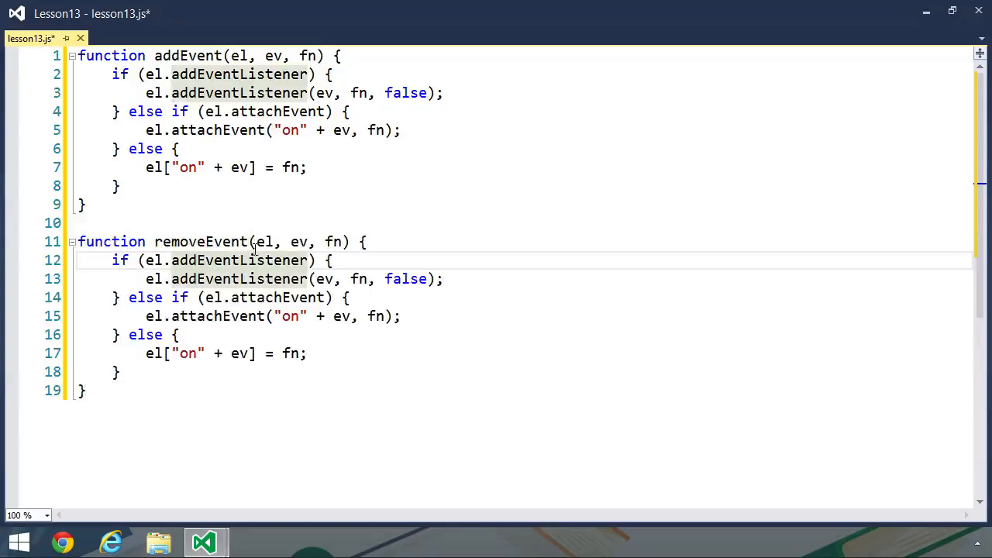
{"action": "type", "text": "removeEventListener"}
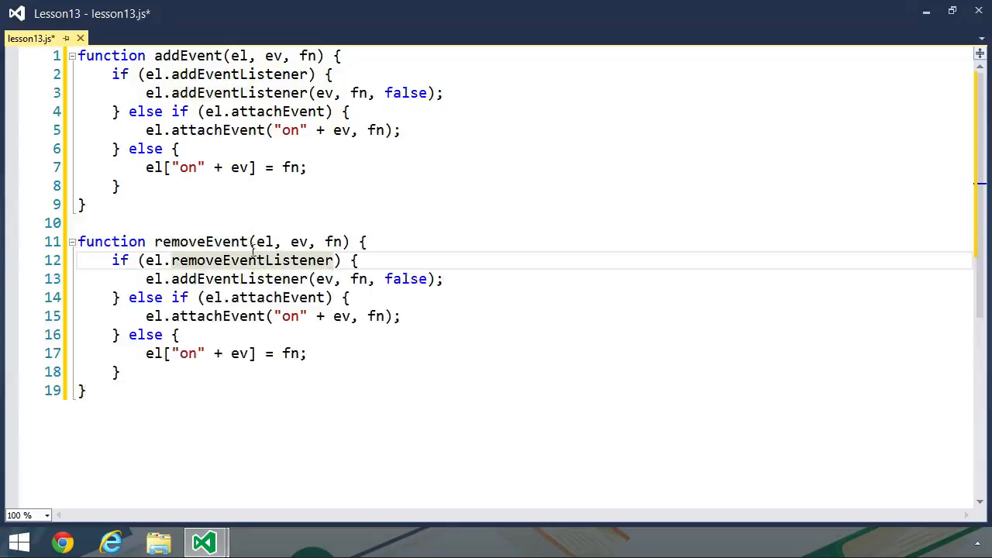
{"action": "double_click", "coordinate": [252, 260]}
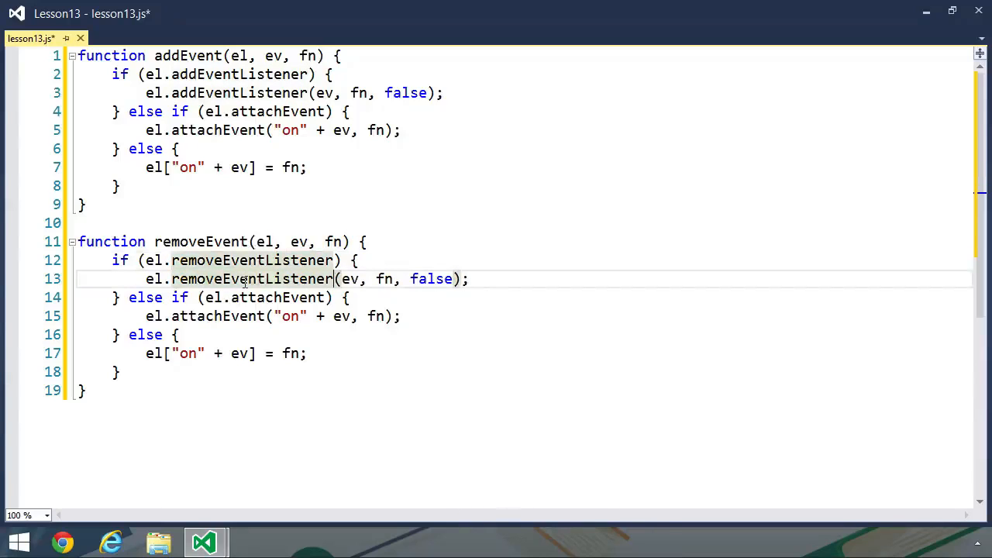
Replace attachEvent with detachEvent and set the fallback el["on" + ev] to null
{"action": "double_click", "coordinate": [248, 297]}
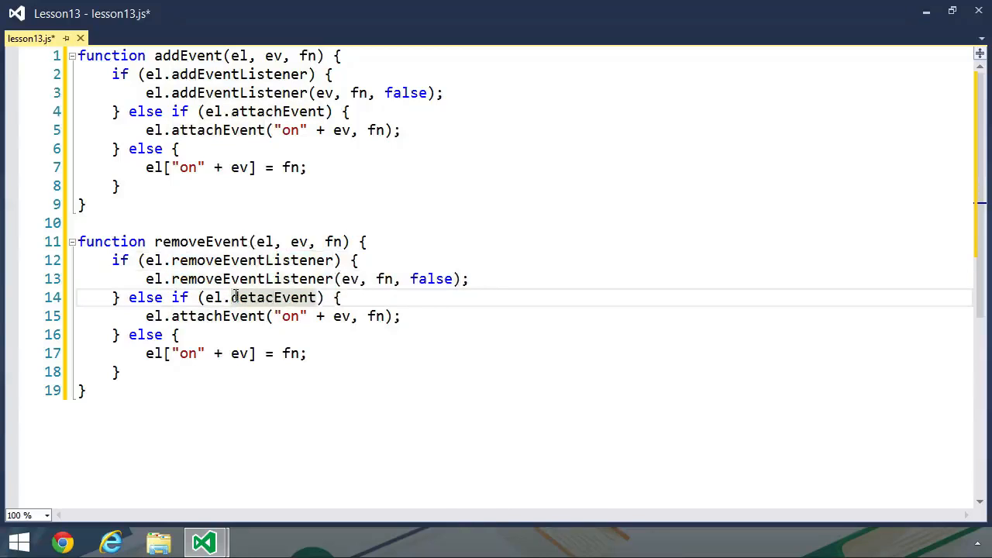
{"action": "double_click", "coordinate": [277, 297]}
{"action": "type", "text": "h"}
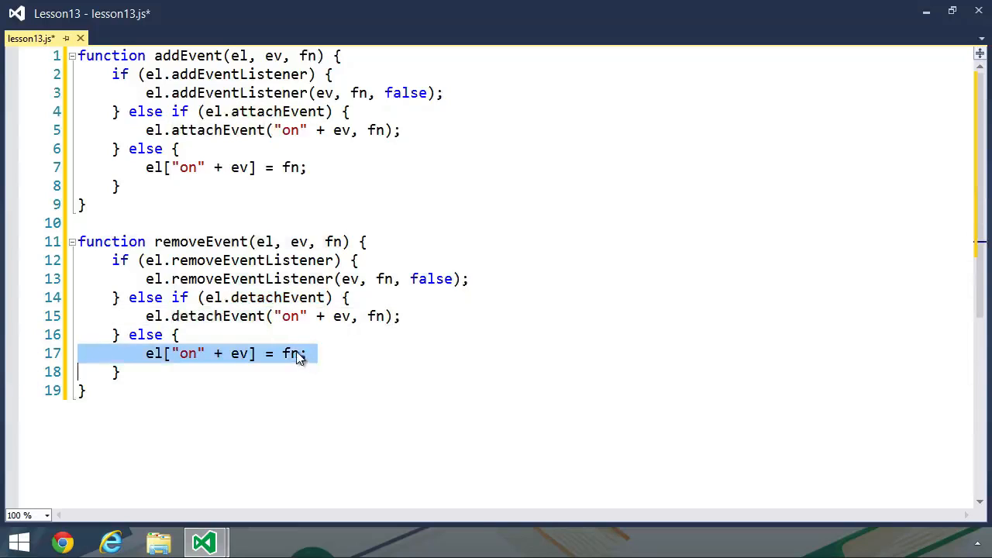
{"action": "key", "text": "Backspace"}
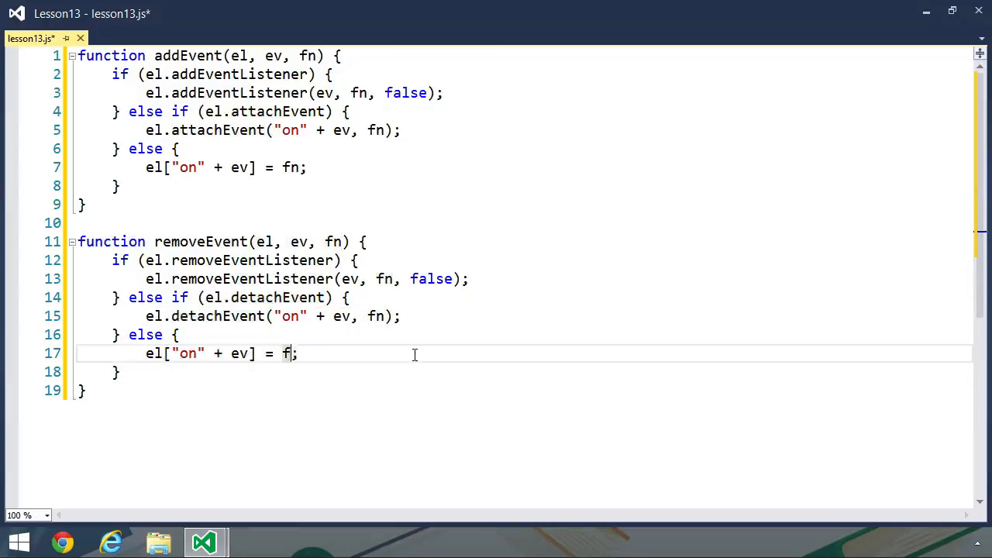
{"action": "type", "text": "ull"}
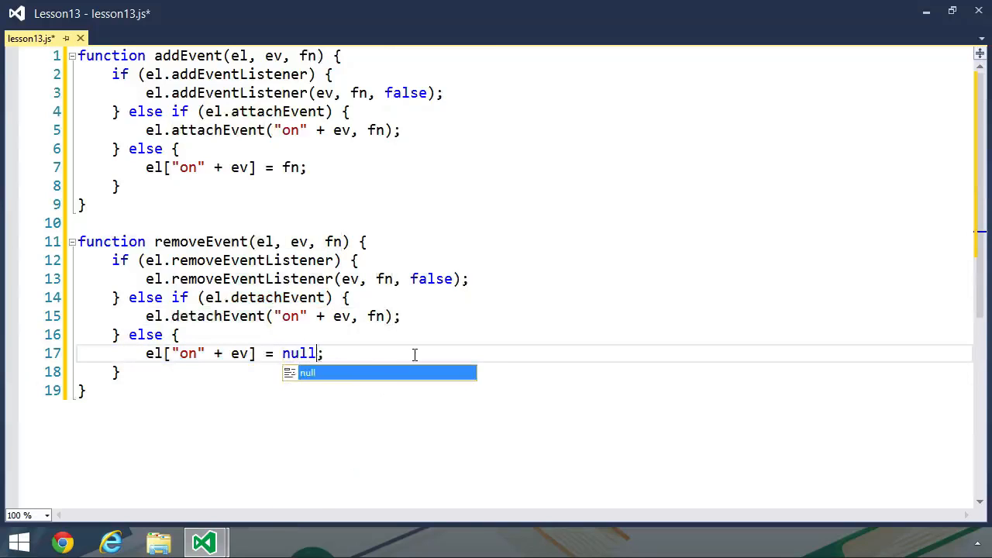